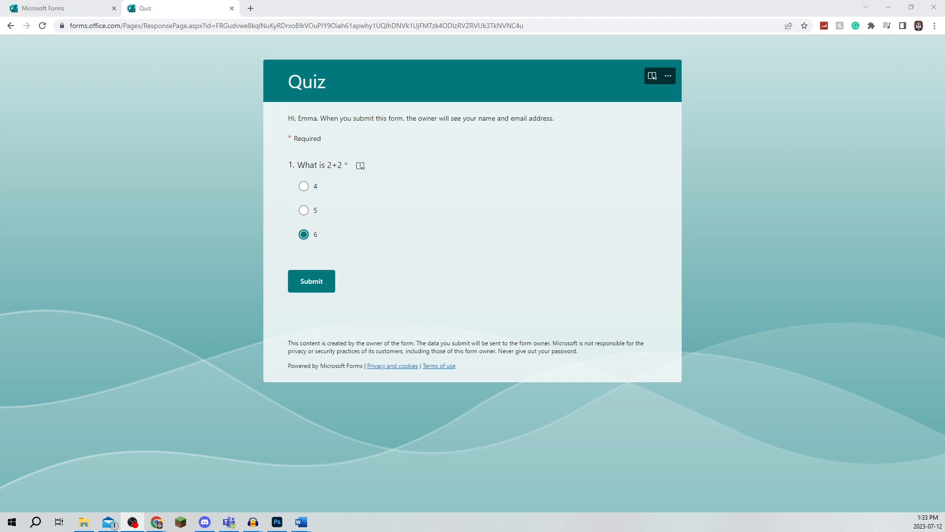
mouse_move(563, 242)
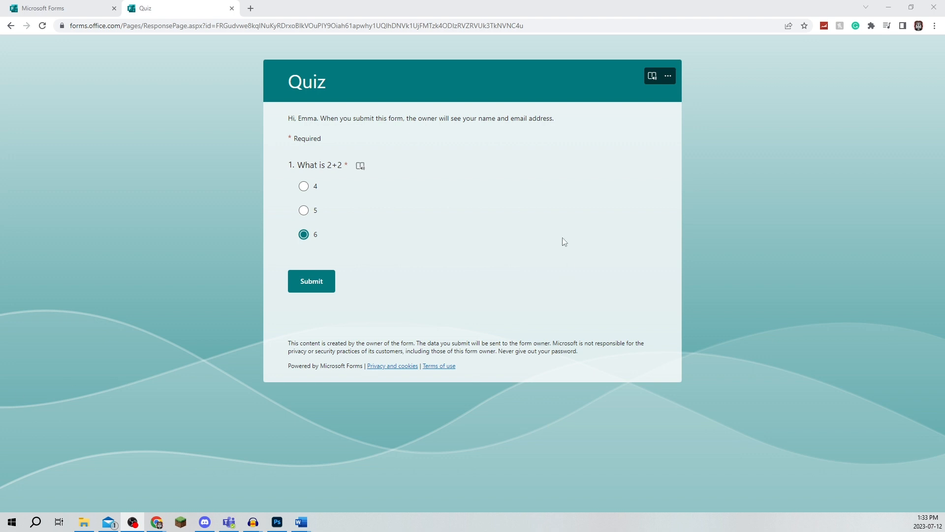
mouse_move(345, 210)
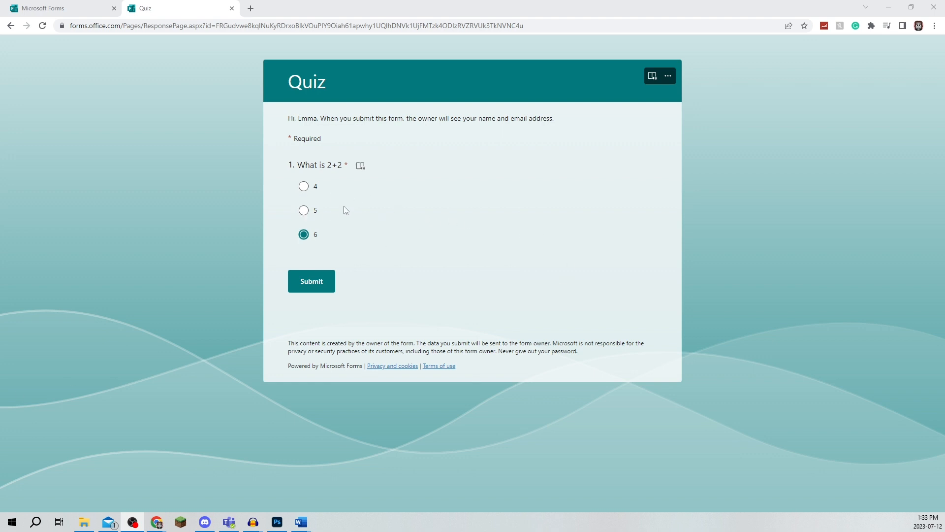
mouse_move(695, 210)
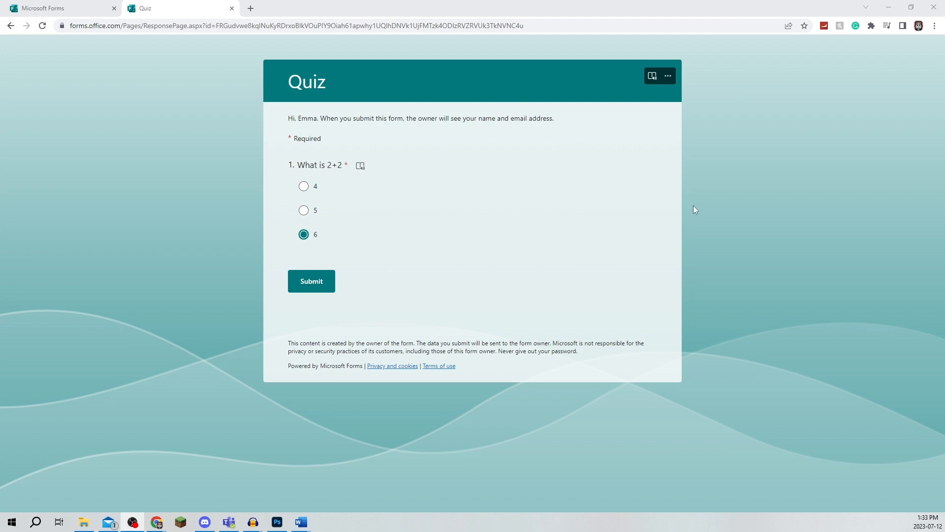
Open Inspect from the page's right-click menu to show the quiz HTML in DevTools.
right_click(694, 210)
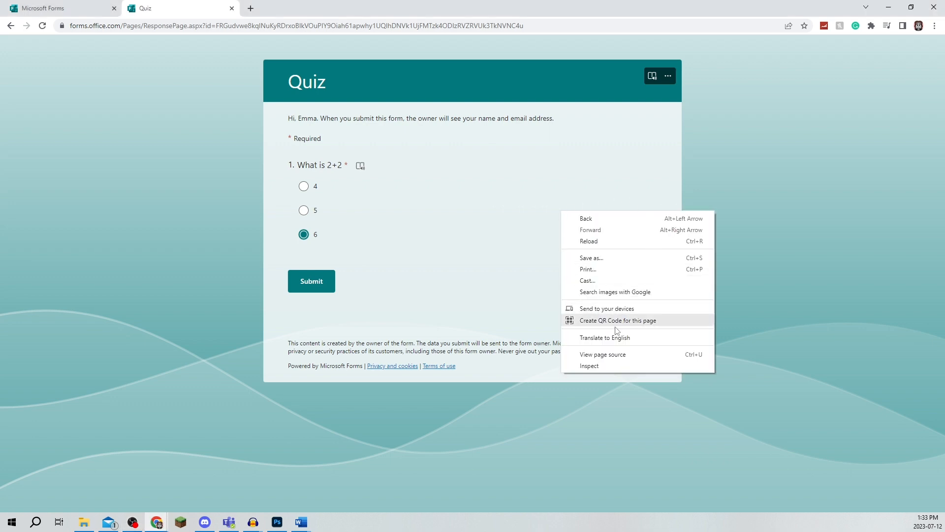
left_click(589, 365)
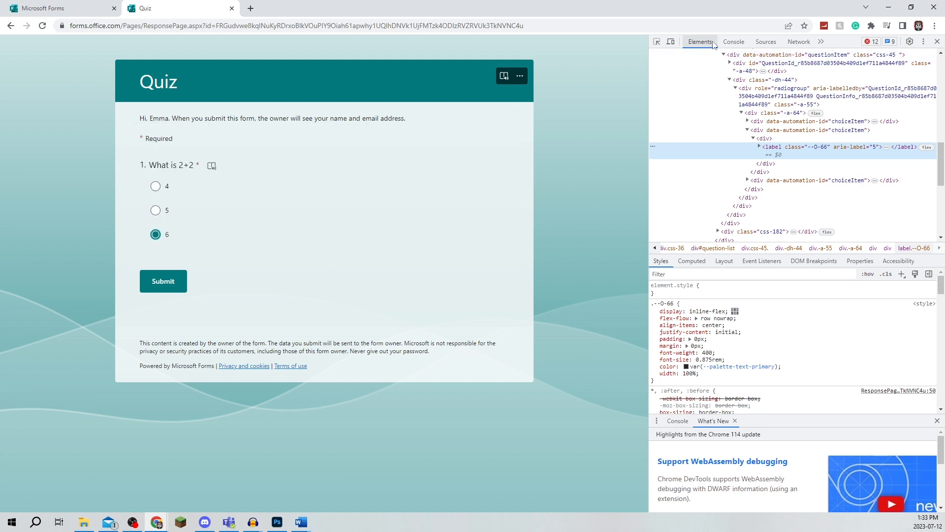
mouse_move(658, 42)
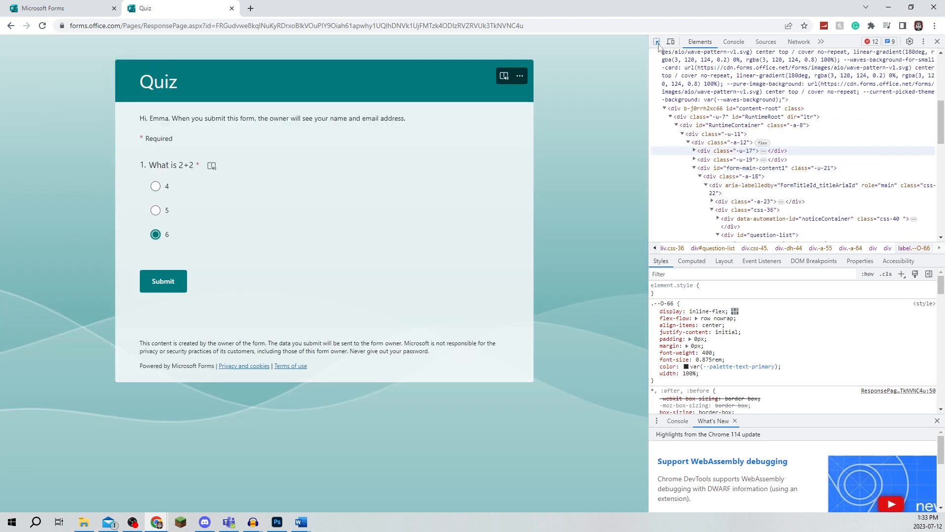
mouse_move(155, 210)
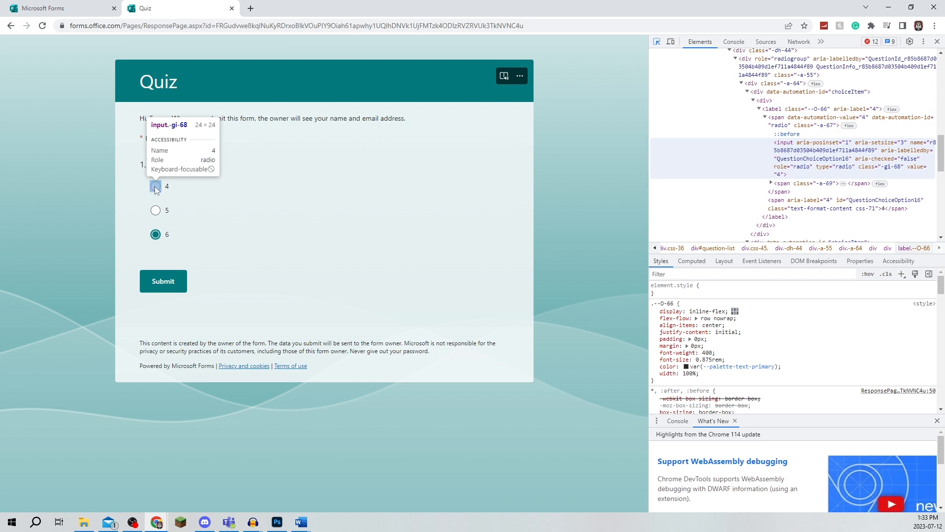
Inspect answer 4's radio input, select answers 6, 5, then 4, and close DevTools.
left_click(155, 186)
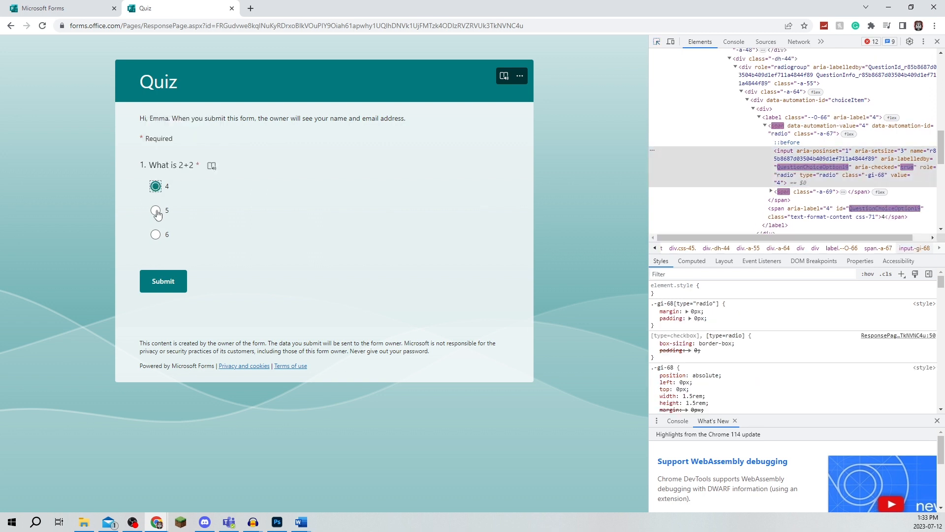
left_click(155, 235)
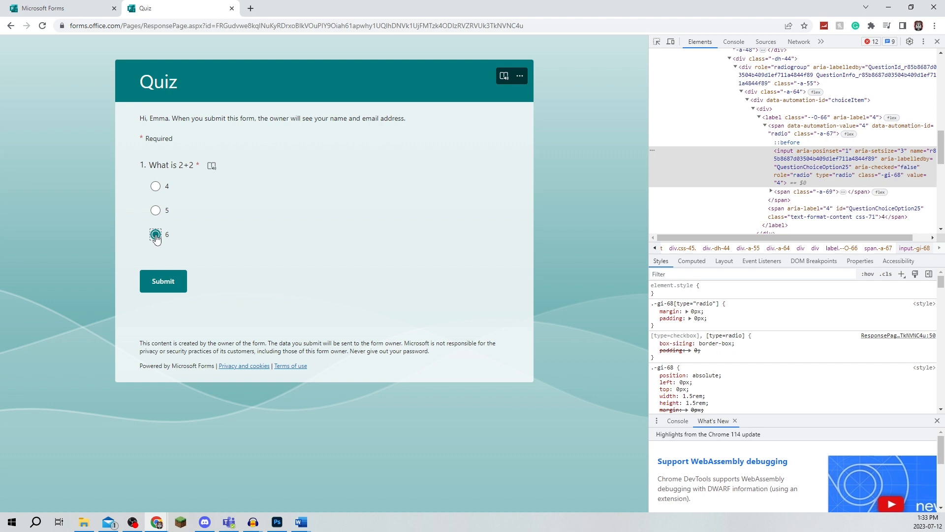
mouse_move(156, 186)
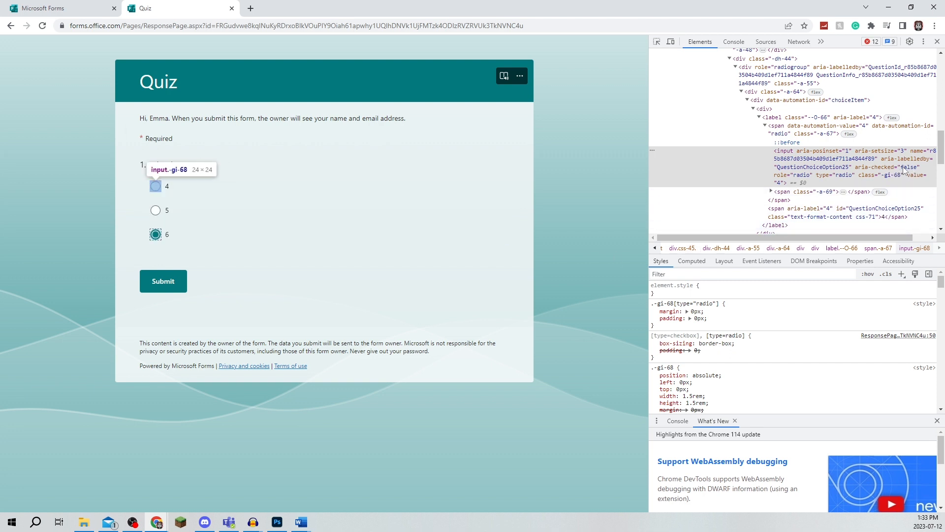
left_click(155, 209)
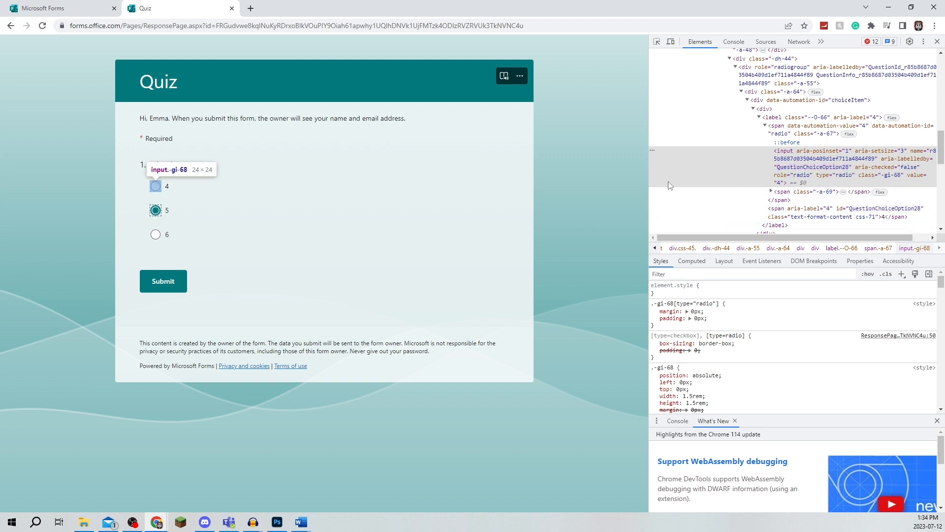
left_click(155, 185)
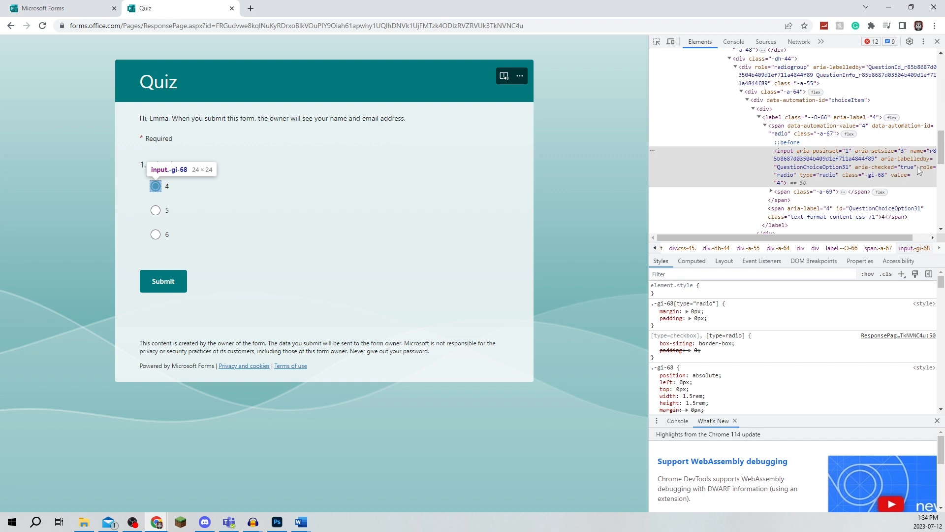
mouse_move(730, 170)
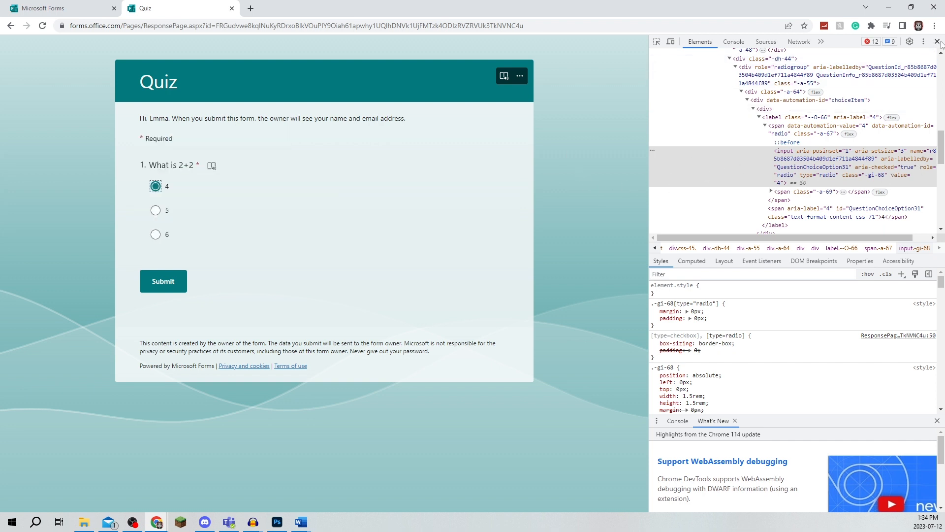
left_click(940, 41)
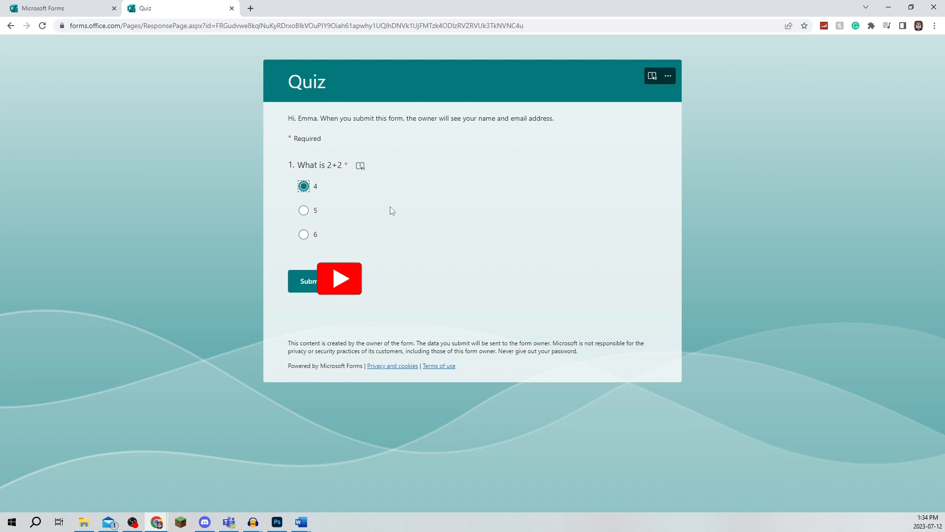